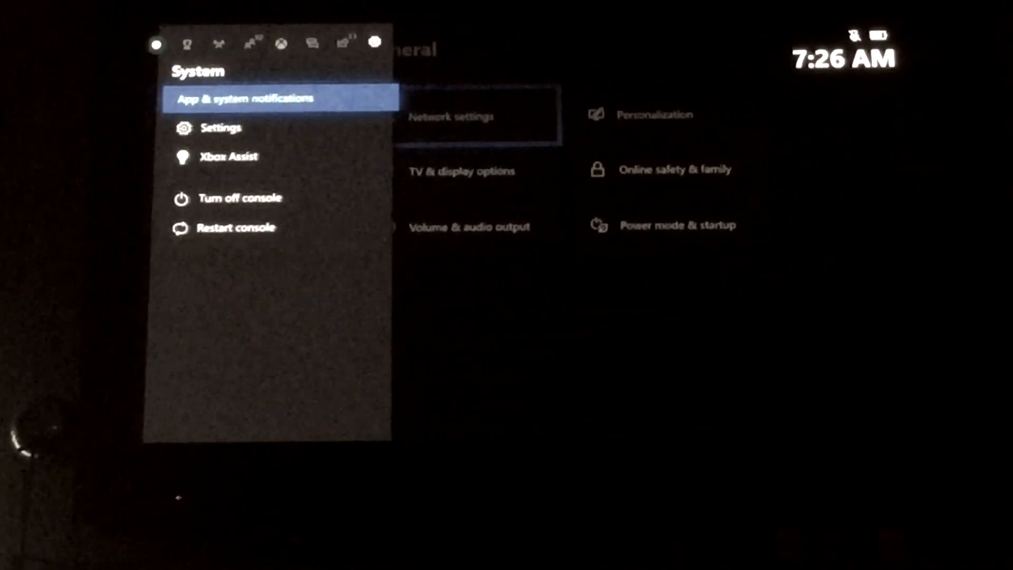
Step: Navigate from the guide into Settings to the Blu-ray page under Devices & streaming
key("Down")
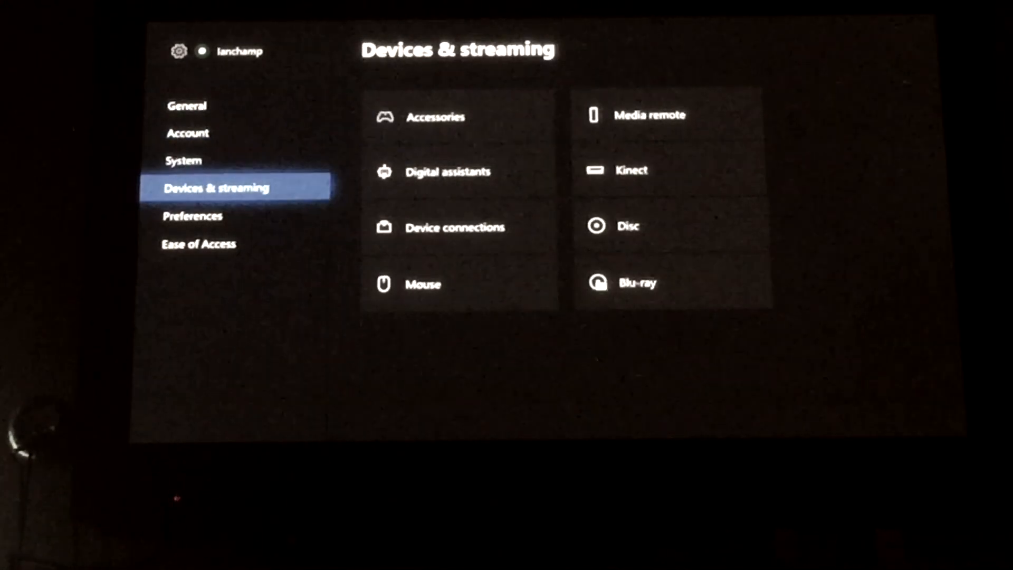
left_click(185, 161)
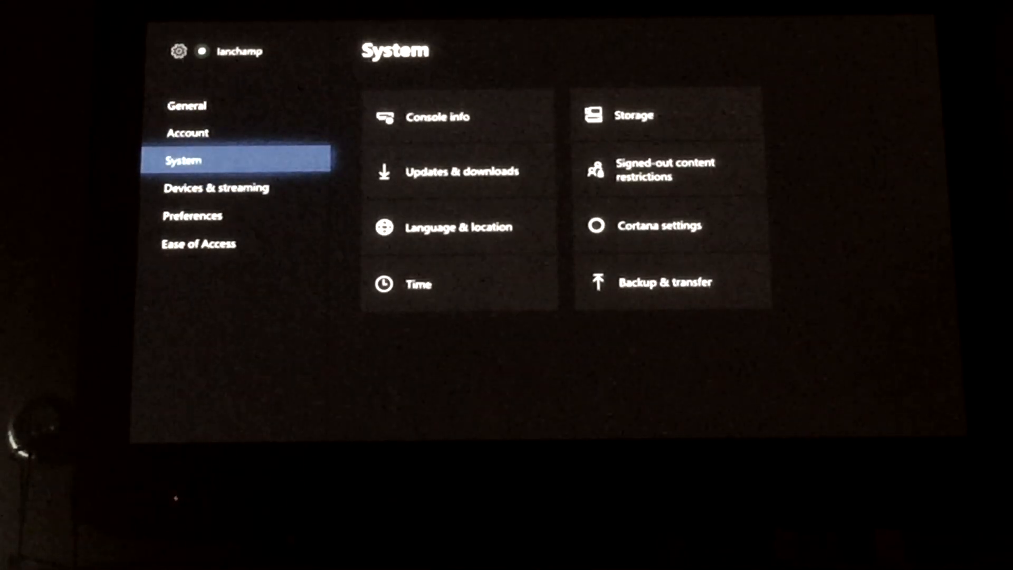
left_click(216, 187)
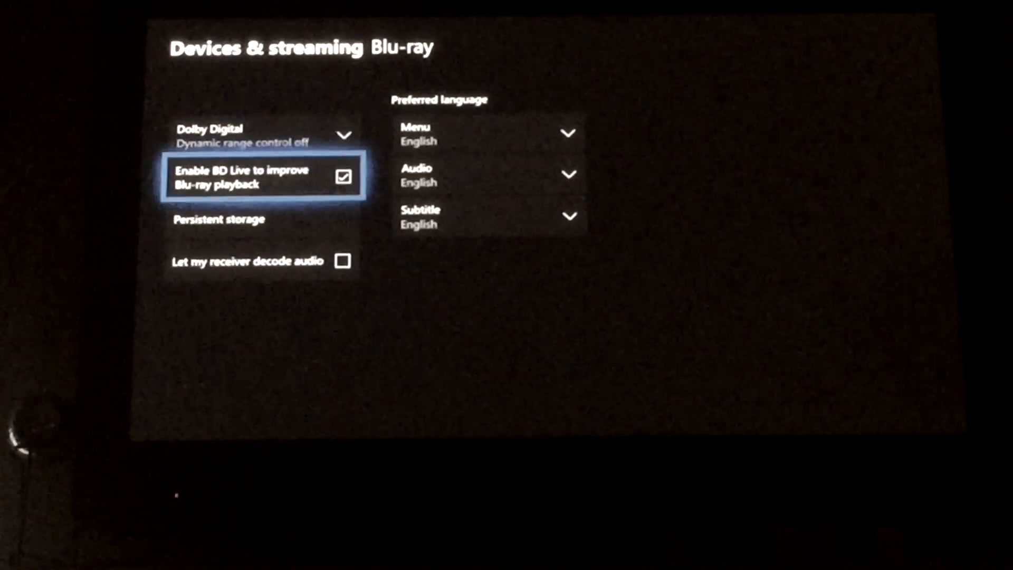
Step: Clear the Blu-ray persistent storage and return to the Devices & streaming page
left_click(218, 219)
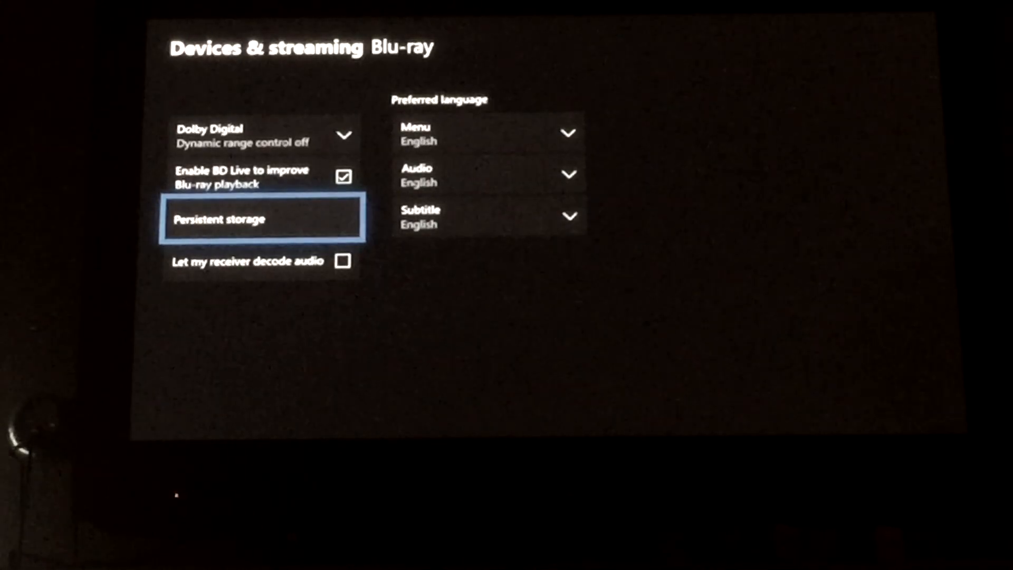
left_click(262, 218)
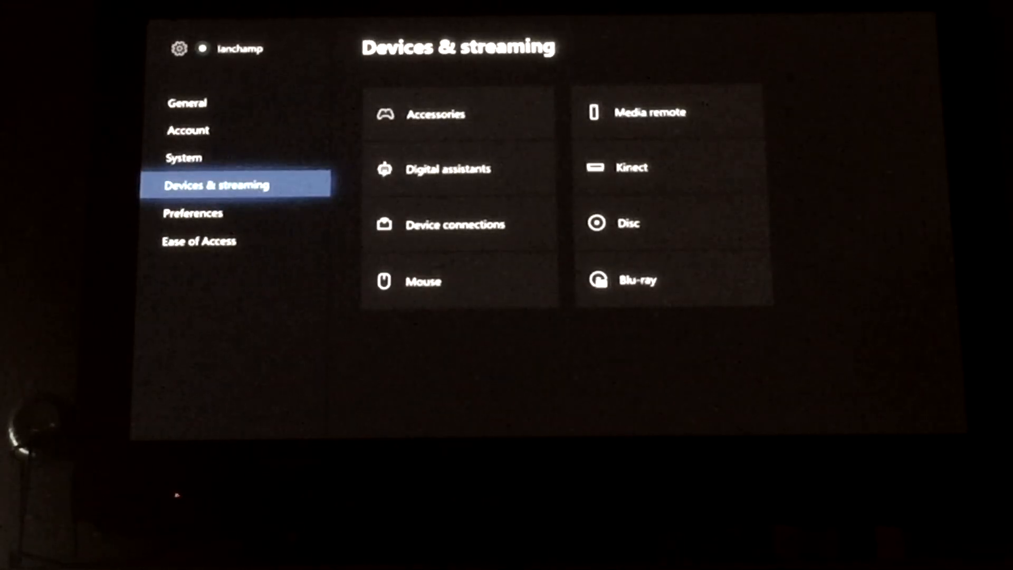
Step: Switch to the General settings category and bring up the power prompt
left_click(187, 102)
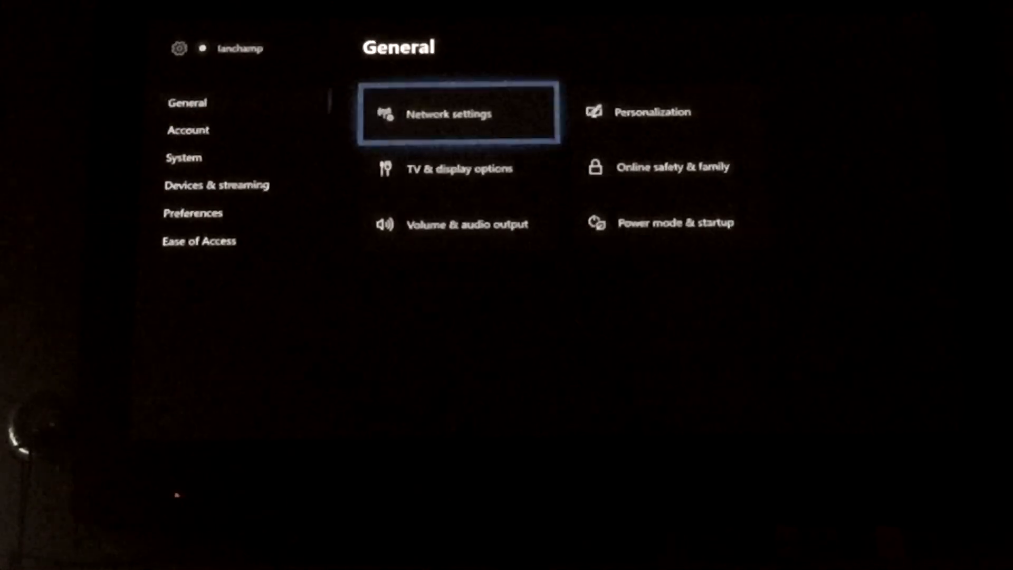
left_click(449, 114)
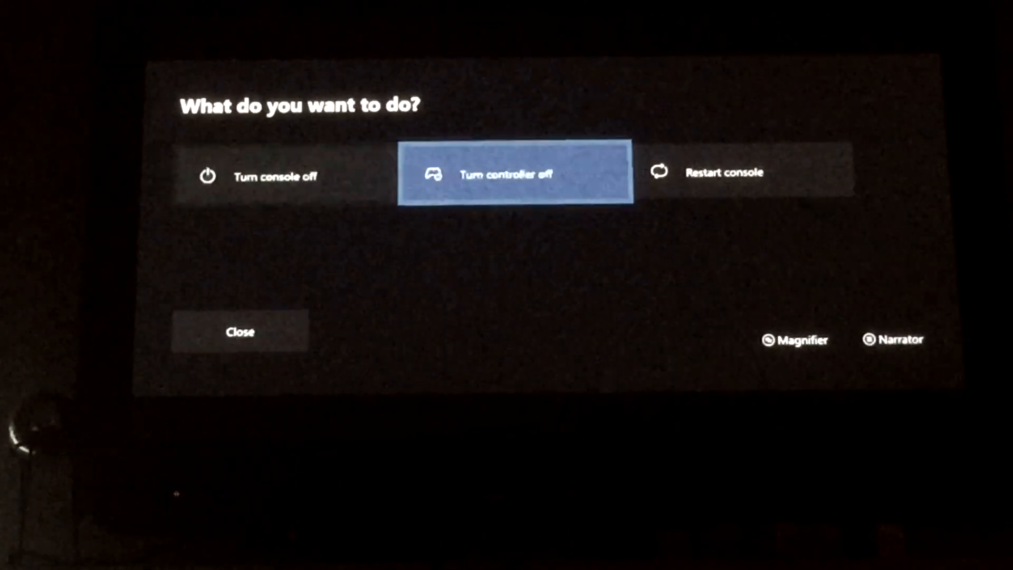
Step: Choose Restart console from the power prompt
left_click(518, 173)
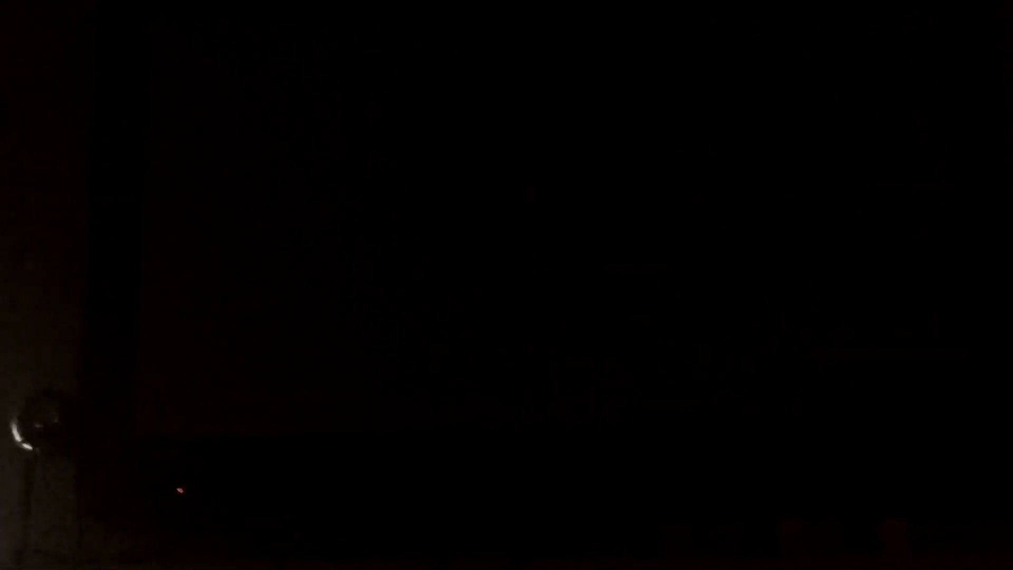